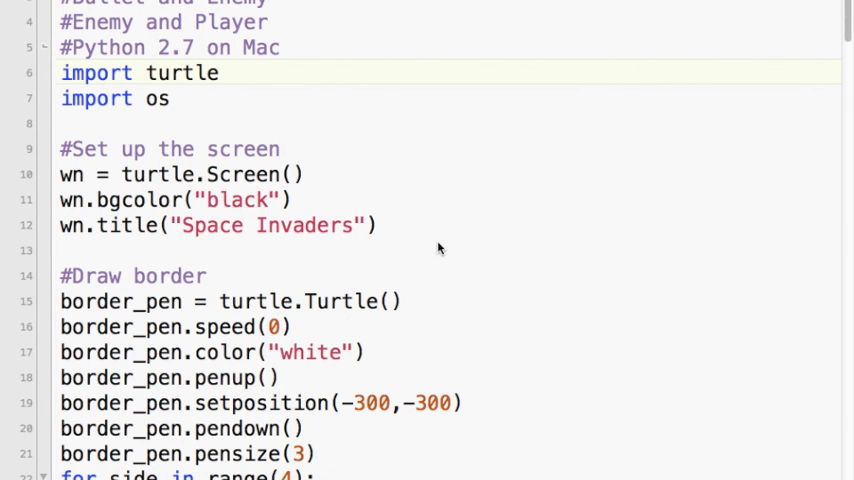
- Scroll down past the fire_bullet function to where the new 'def i' line begins
{"action": "left_click", "coordinate": [216, 72]}
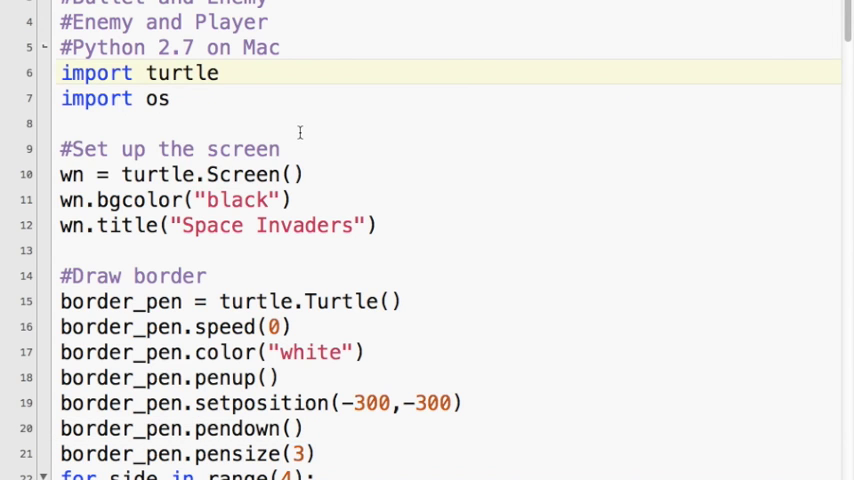
{"action": "left_click", "coordinate": [218, 72]}
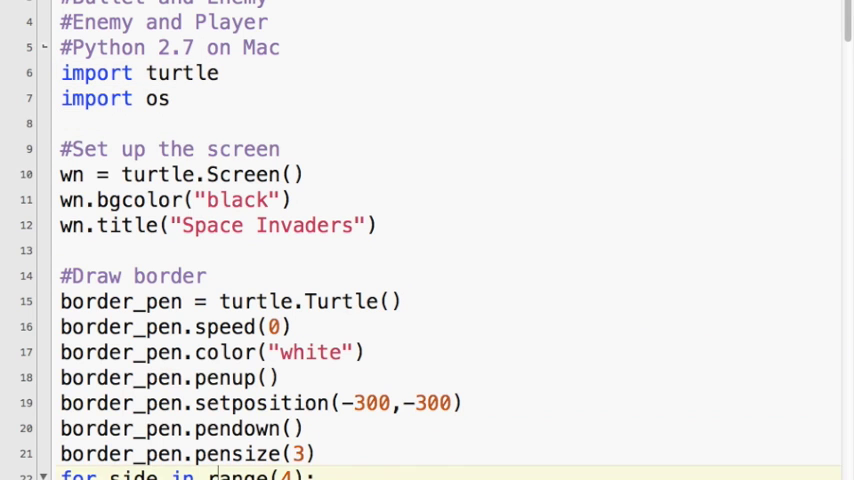
{"action": "scroll", "scroll_direction": "down", "scroll_amount": 3}
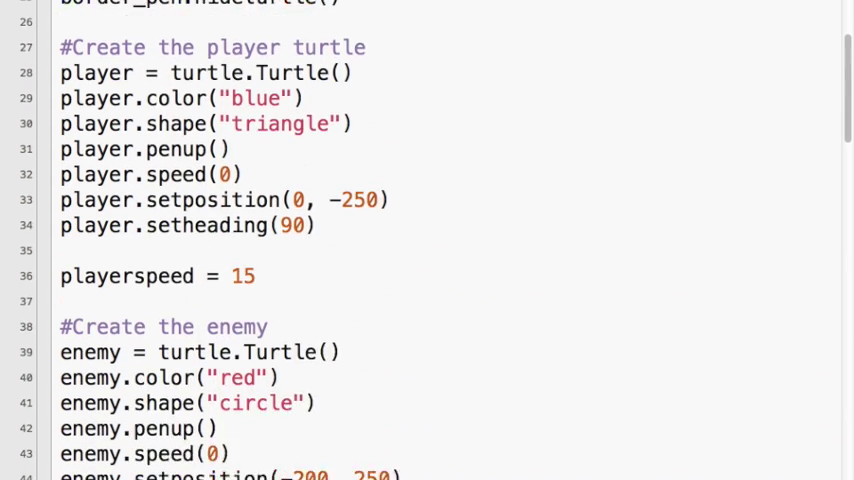
{"action": "scroll", "scroll_direction": "down", "scroll_amount": 3}
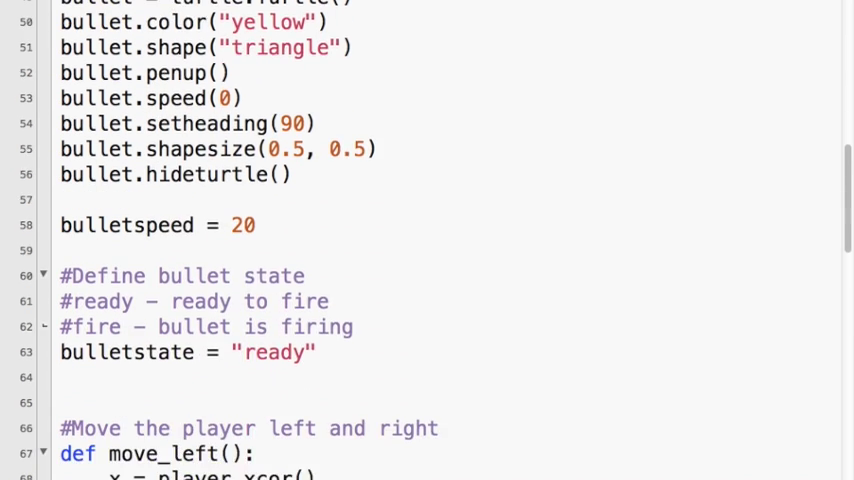
{"action": "scroll", "scroll_direction": "down", "scroll_amount": 3}
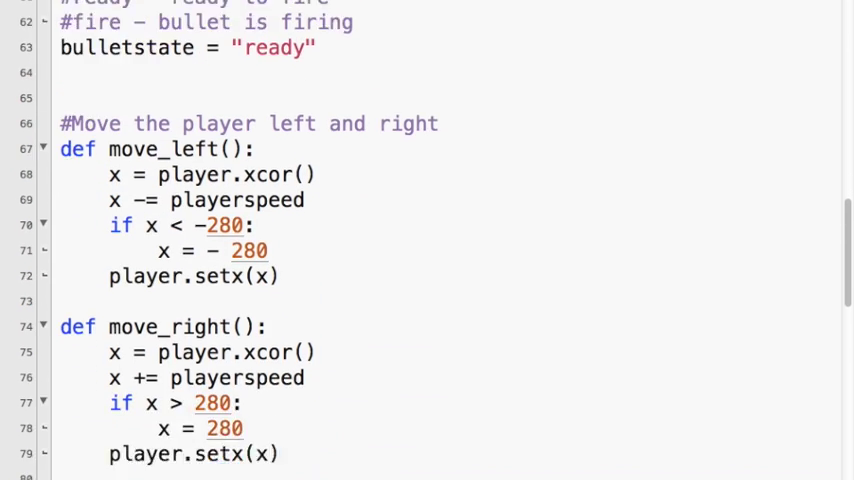
{"action": "scroll", "scroll_direction": "down", "scroll_amount": 3}
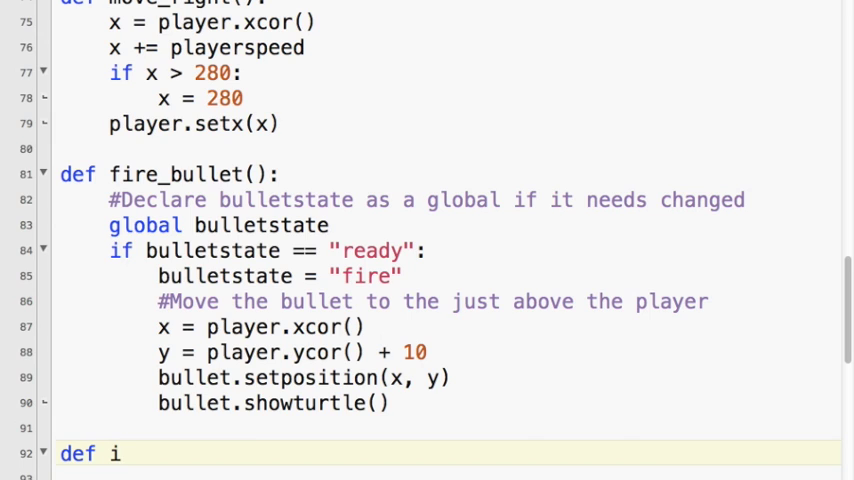
- Write the header 'def isCollision(t1, t2):', fixing the misspelled function name
{"action": "type", "text": "sCollsion"}
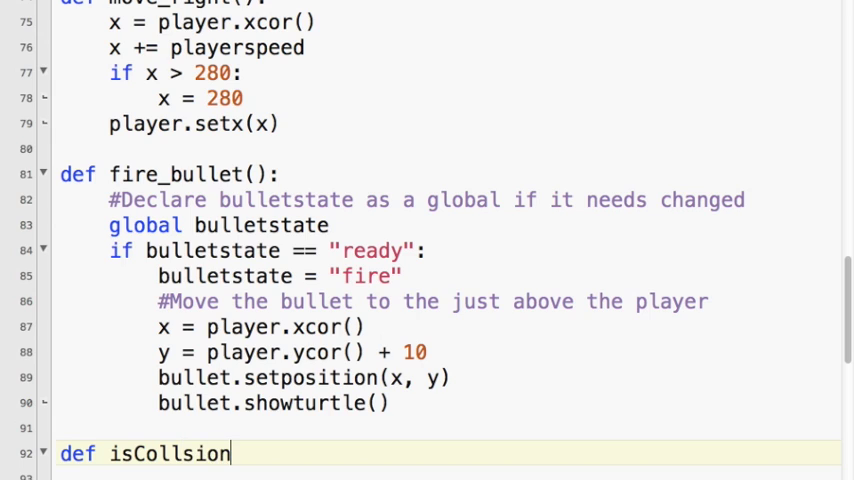
{"action": "left_click", "coordinate": [204, 454]}
{"action": "type", "text": "i"}
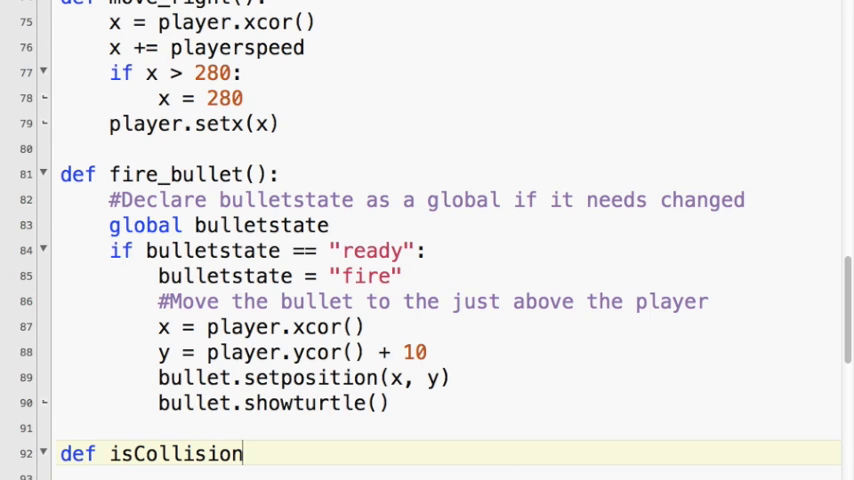
{"action": "type", "text": "("}
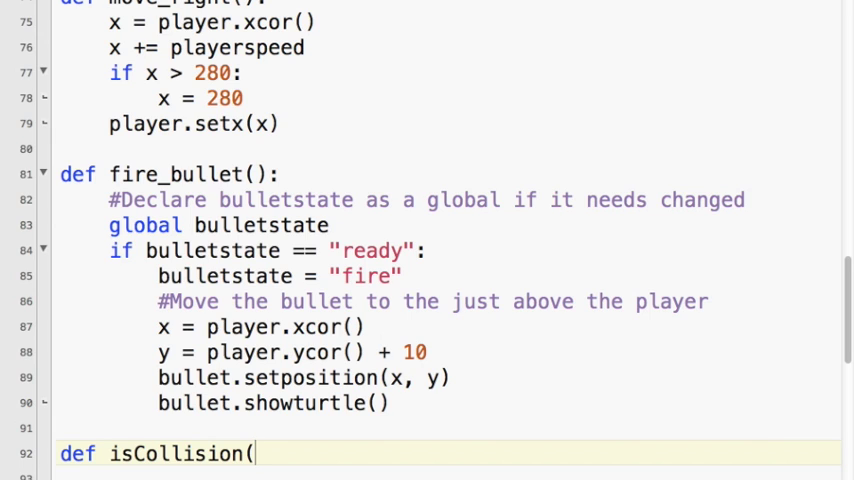
{"action": "type", "text": "t1,"}
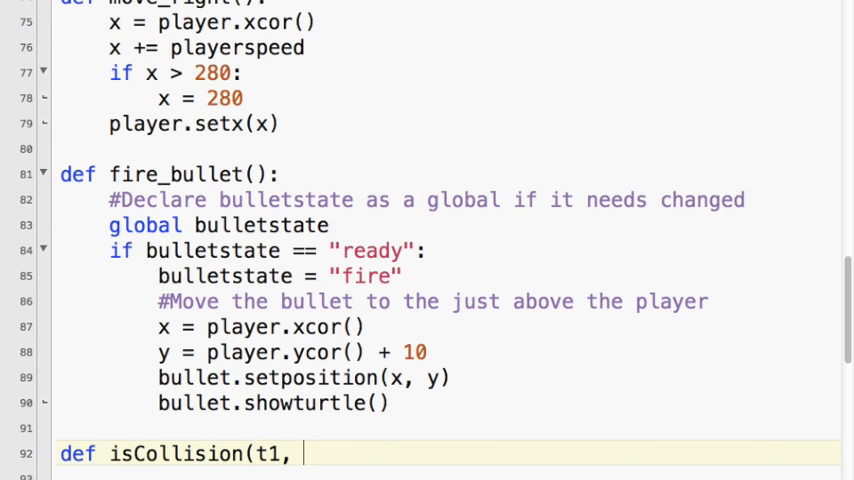
{"action": "type", "text": "t2):"}
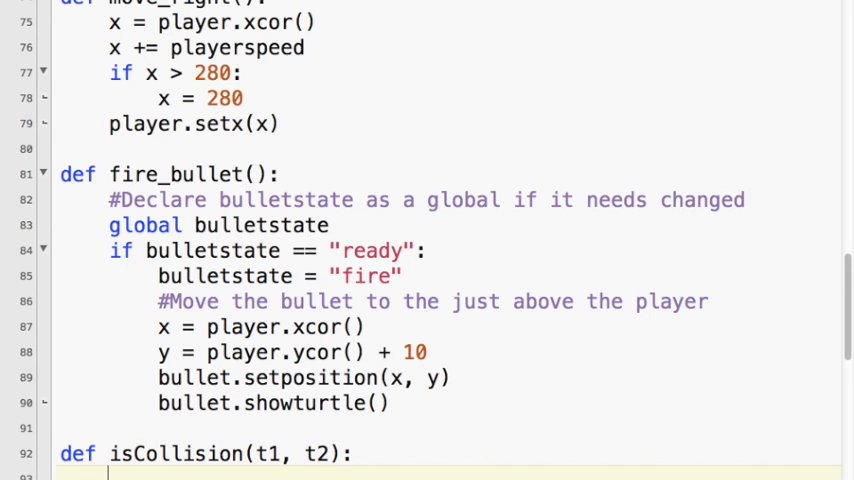
- Add the distance line using math.sqrt of math.pow squared coordinate differences
{"action": "type", "text": "distance"}
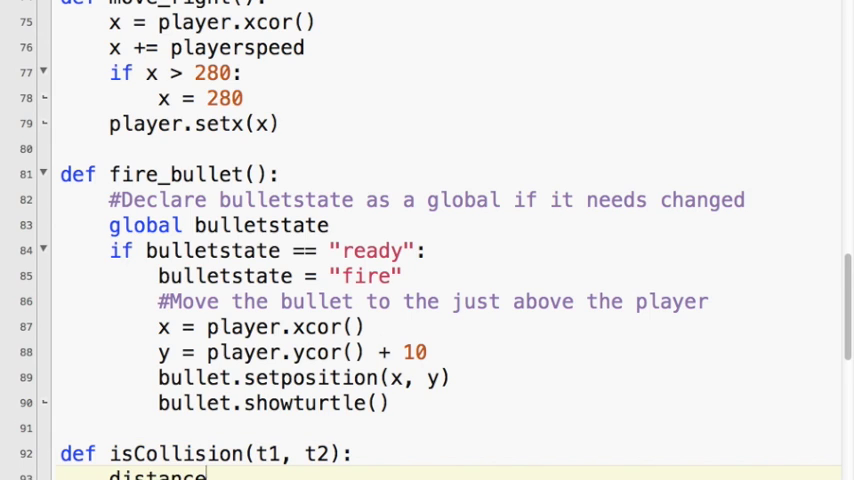
{"action": "type", "text": "= math.sqr"}
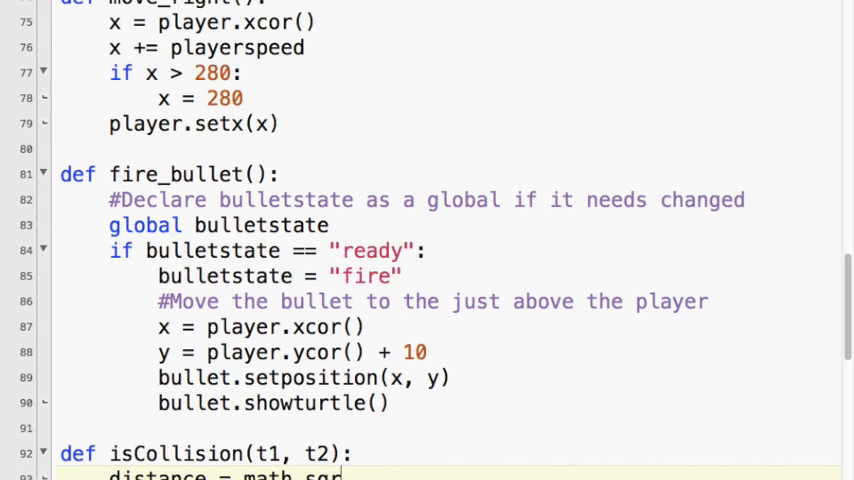
{"action": "type", "text": "("}
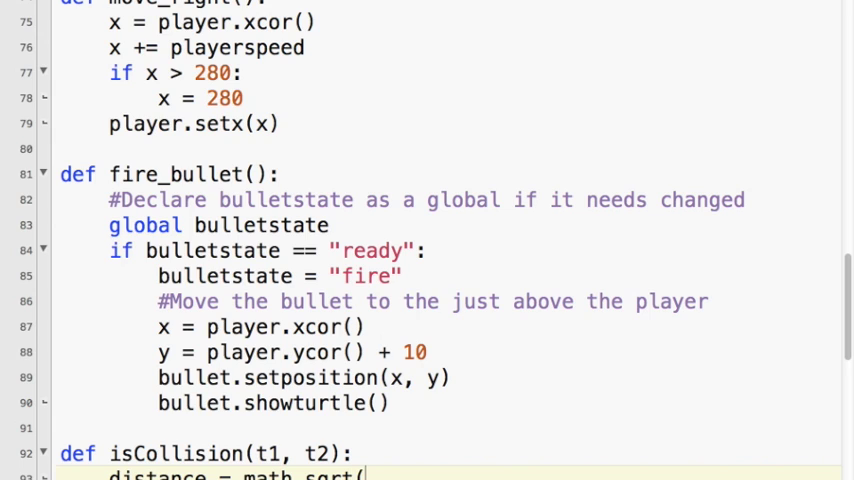
{"action": "type", "text": "math.pow"}
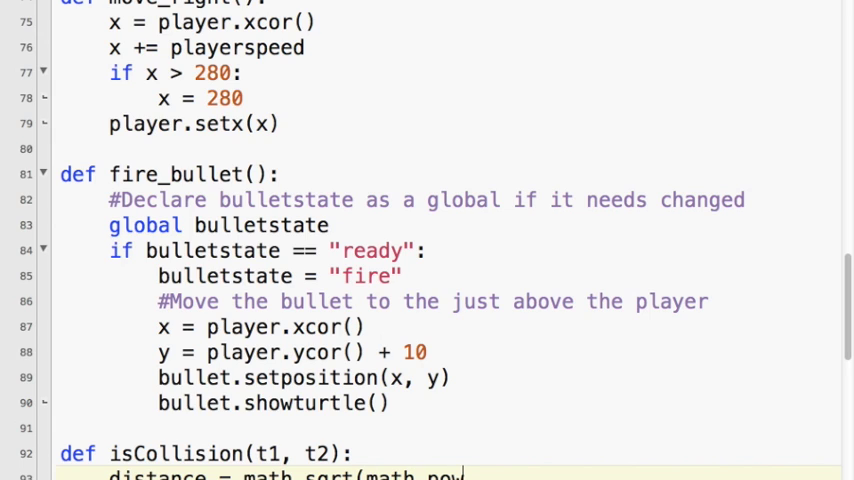
{"action": "type", "text": "(t1.xcor()-t2"}
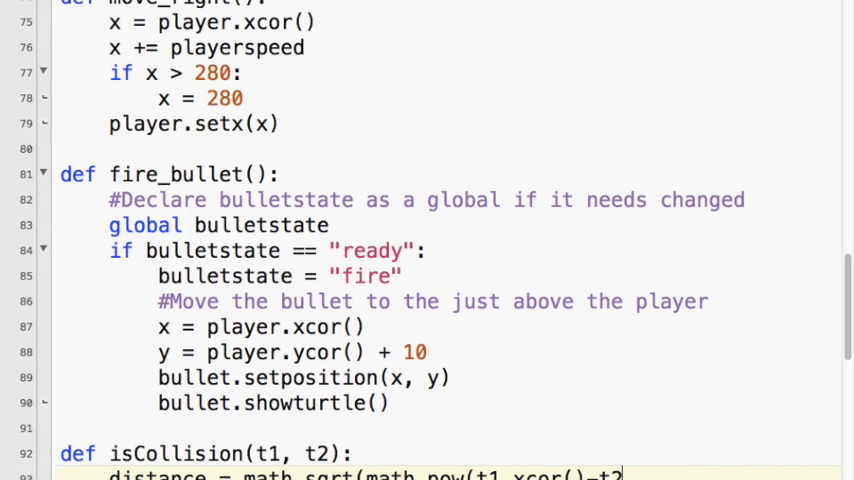
{"action": "type", "text": "c"}
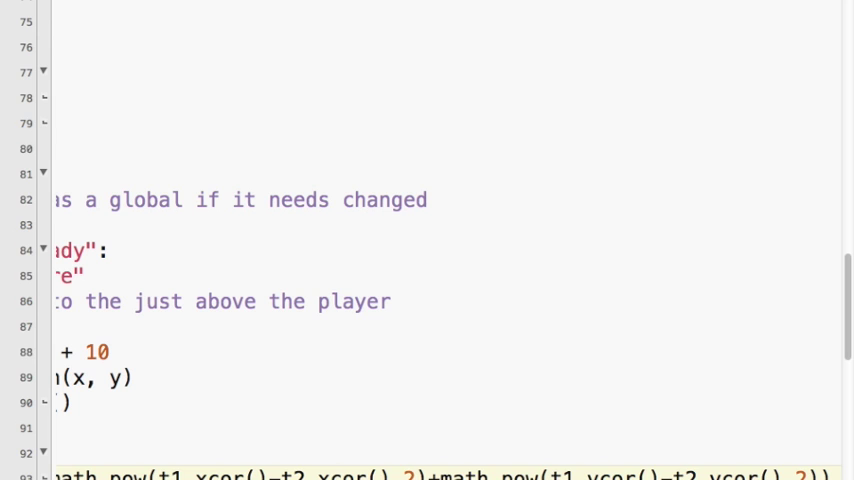
- Add 'if distance < 15: return True' below the distance line, then return to the top
{"action": "scroll", "scroll_direction": "left", "scroll_amount": 3}
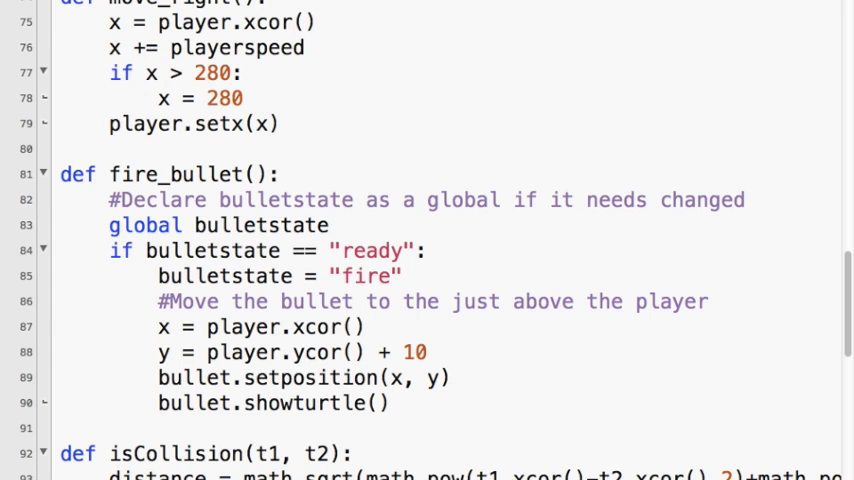
{"action": "scroll", "scroll_direction": "down", "scroll_amount": 3}
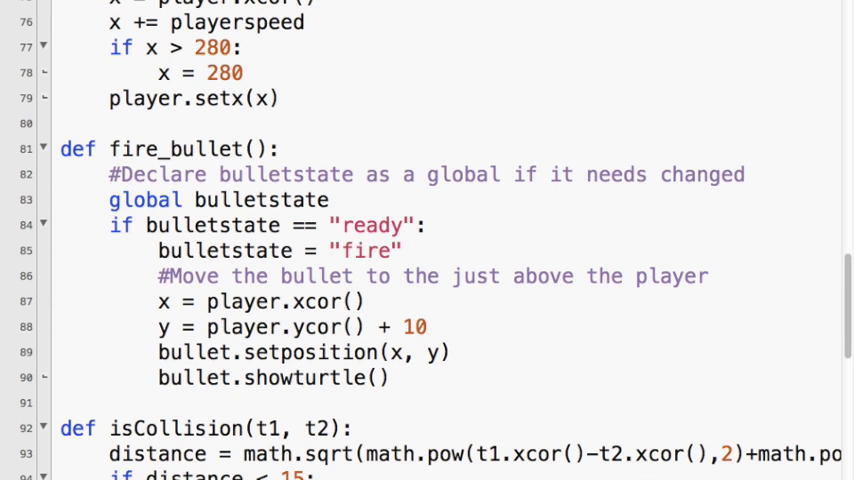
{"action": "scroll", "scroll_direction": "down", "scroll_amount": 3}
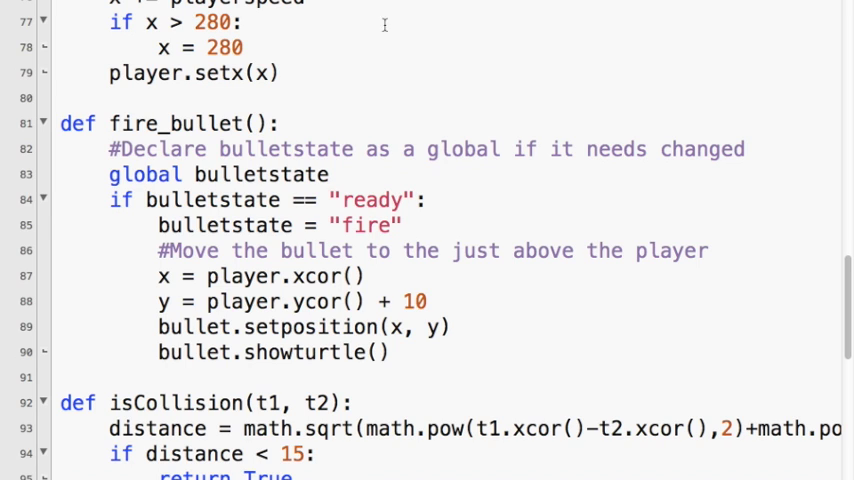
{"action": "scroll", "scroll_direction": "up", "scroll_amount": 3}
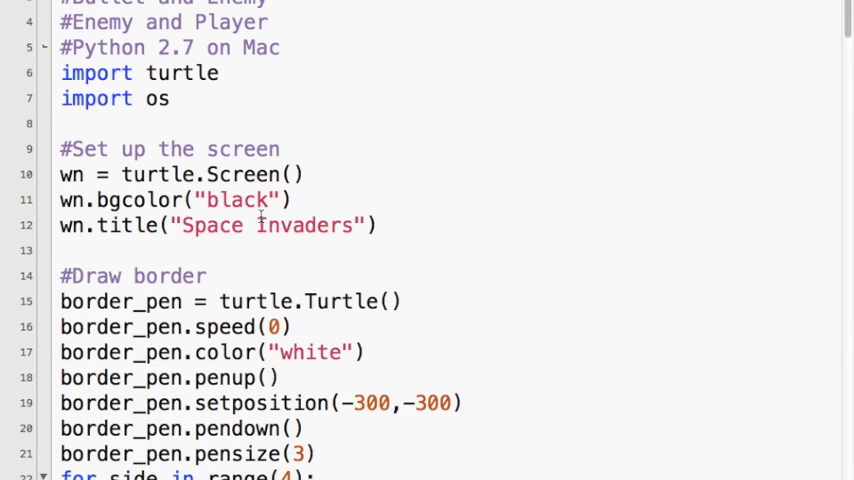
- Begin an import line beneath import os and move down to isCollision's else: return False branch
{"action": "type", "text": "impor"}
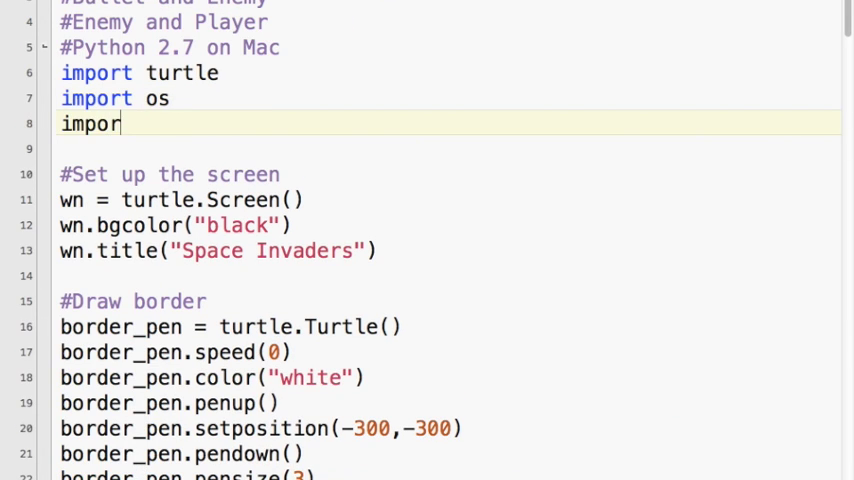
{"action": "scroll", "scroll_direction": "down", "scroll_amount": 3}
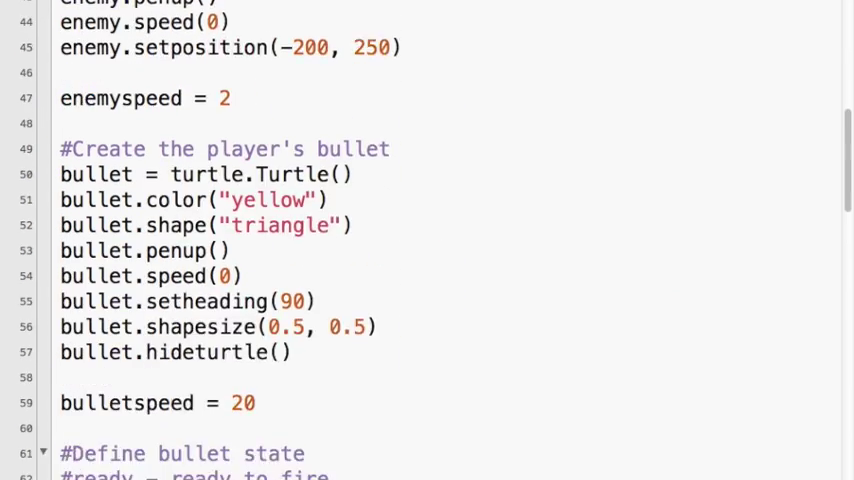
{"action": "scroll", "scroll_direction": "down", "scroll_amount": 3}
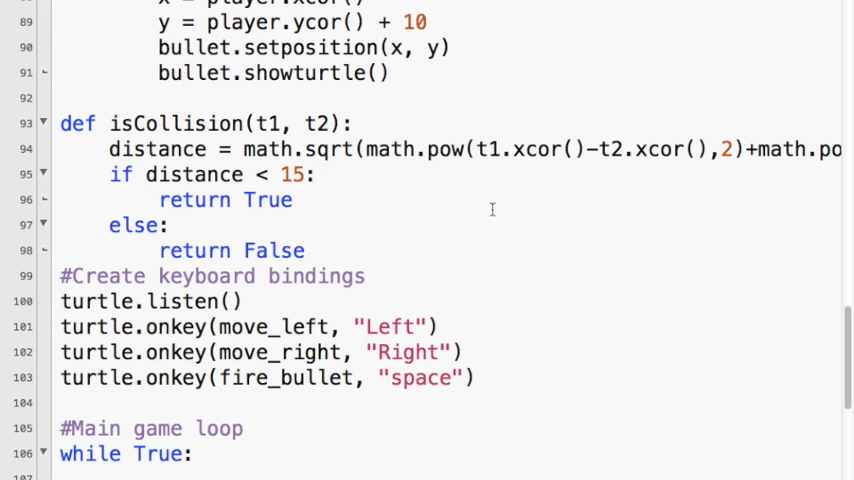
- Add the '#Ch' check comment and if isCollision(bullet, enemy): in the main loop
{"action": "scroll", "scroll_direction": "right", "scroll_amount": 3}
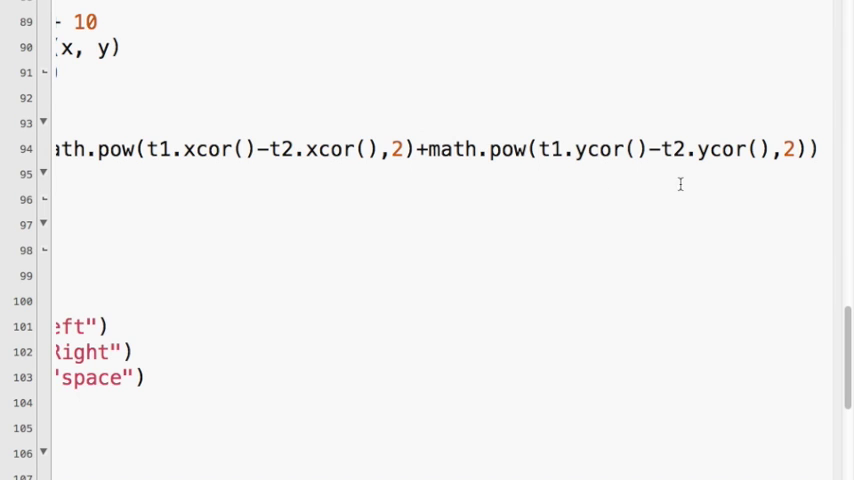
{"action": "mouse_move", "coordinate": [566, 250]}
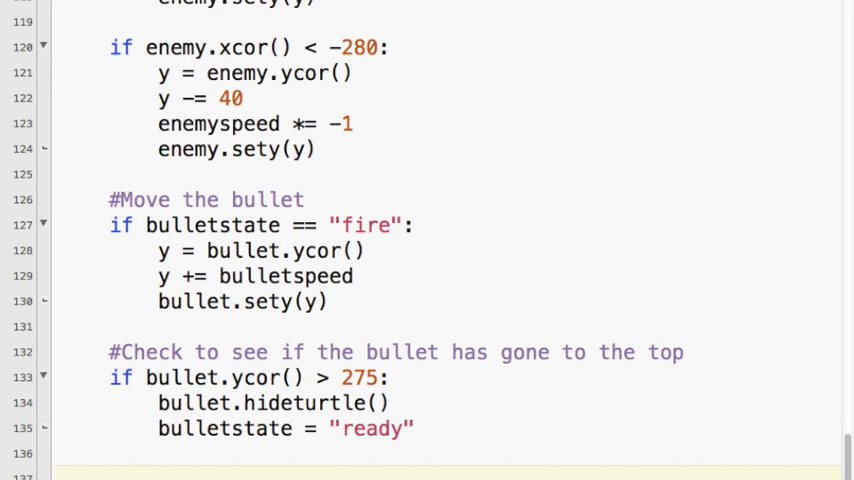
{"action": "type", "text": "#Ch"}
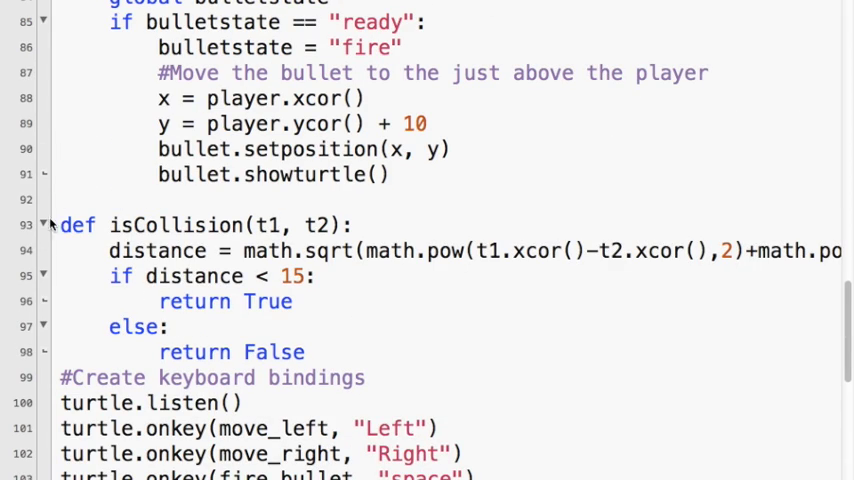
{"action": "scroll", "scroll_direction": "down", "scroll_amount": 3}
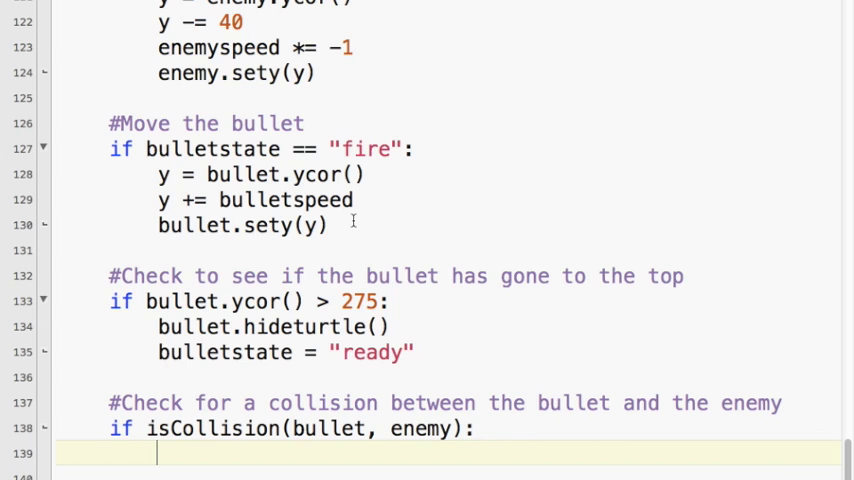
- Add '#Reset the bullet', hide it, set bulletstate to ready and bullet.setposition(0, -400)
{"action": "type", "text": "#Re"}
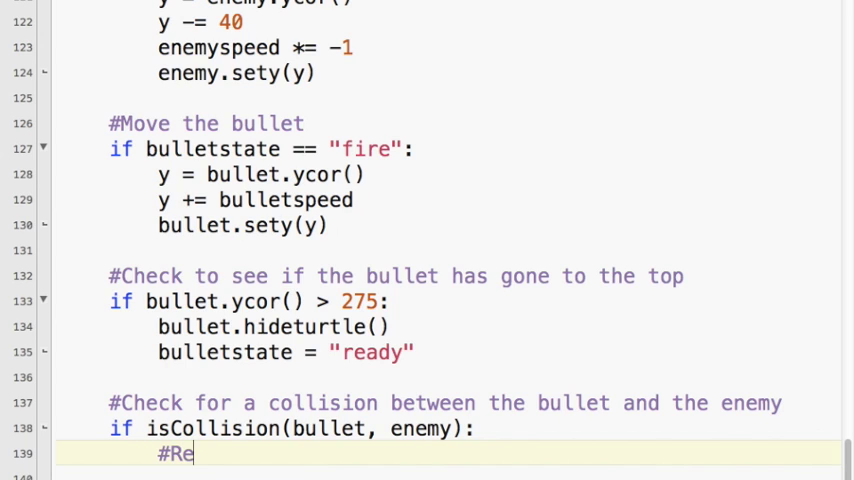
{"action": "type", "text": "set the bul"}
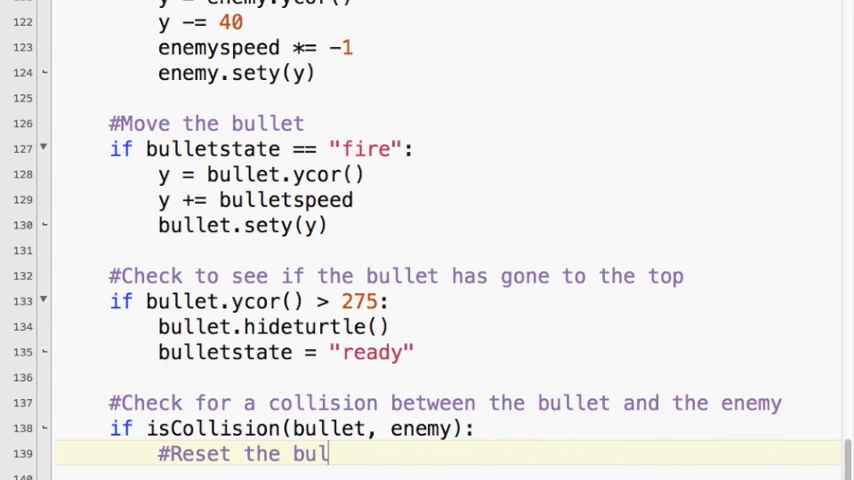
{"action": "type", "text": "et"}
{"action": "left_click", "coordinate": [444, 474]}
{"action": "type", "text": "bullet.hideturtle("}
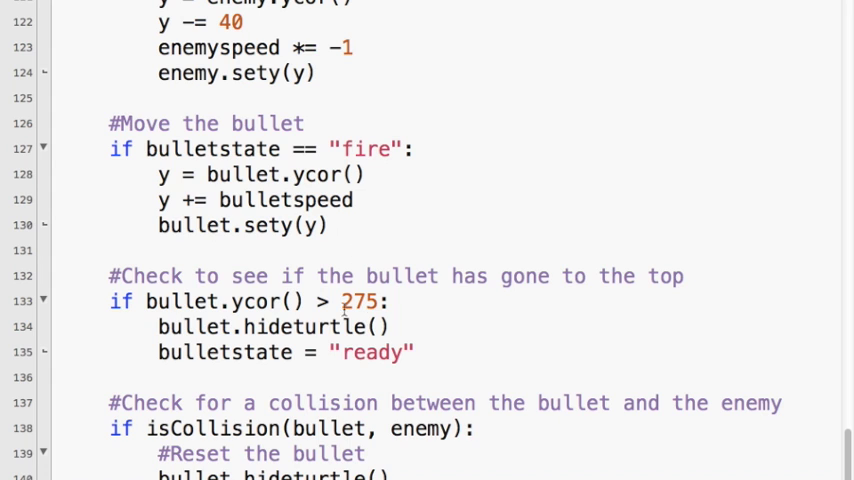
{"action": "type", "text": "bullet.setposition(0, -400)"}
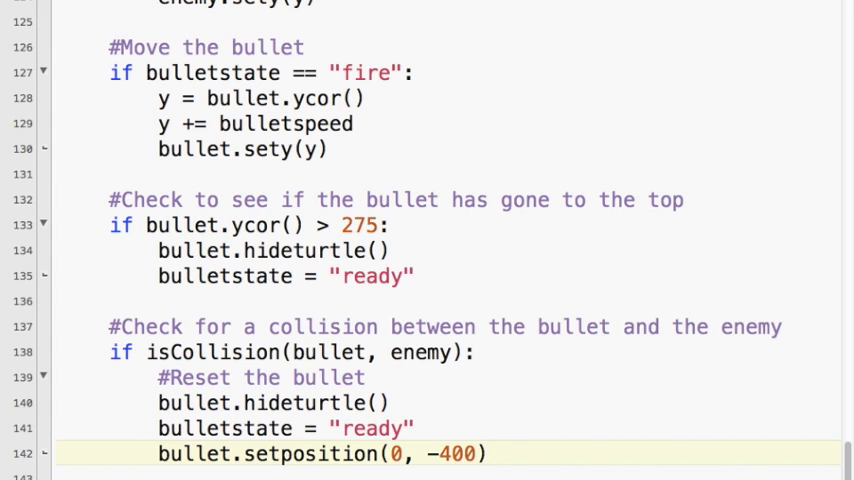
{"action": "left_click", "coordinate": [486, 454]}
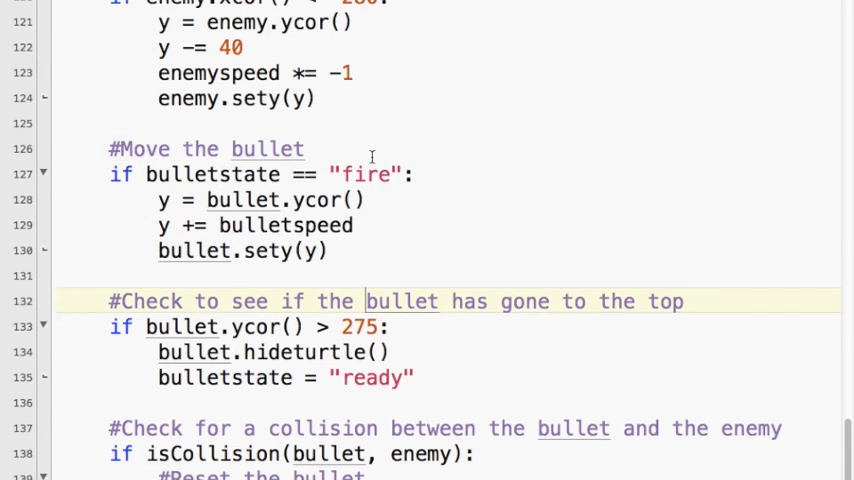
- Add enemy.setposition(-200, 250) reset and a player–enemy collision block printing Game Over with break
{"action": "scroll", "scroll_direction": "down", "scroll_amount": 3}
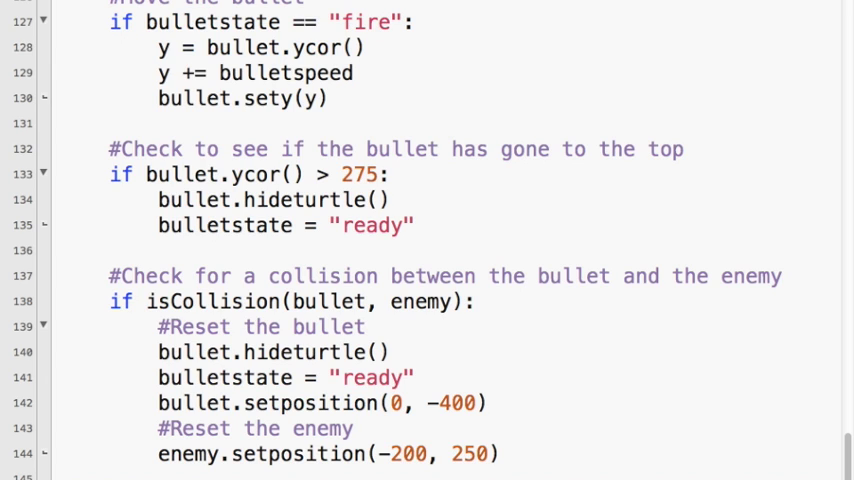
{"action": "scroll", "scroll_direction": "down", "scroll_amount": 3}
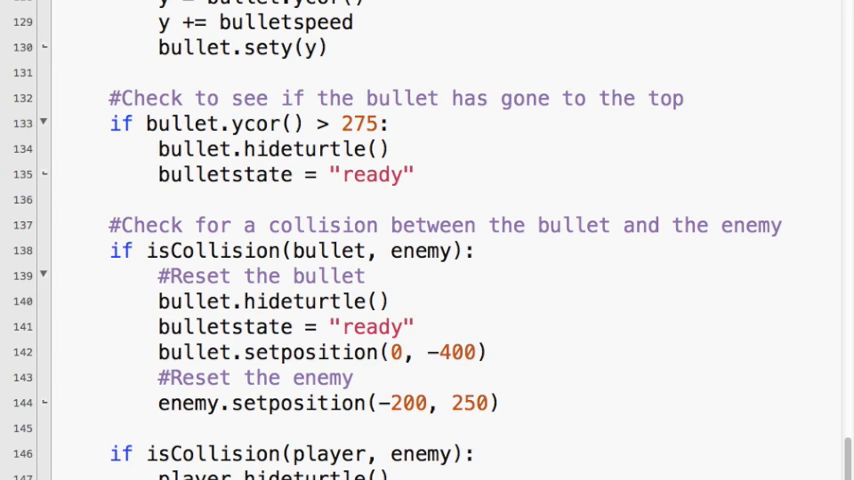
{"action": "scroll", "scroll_direction": "down", "scroll_amount": 3}
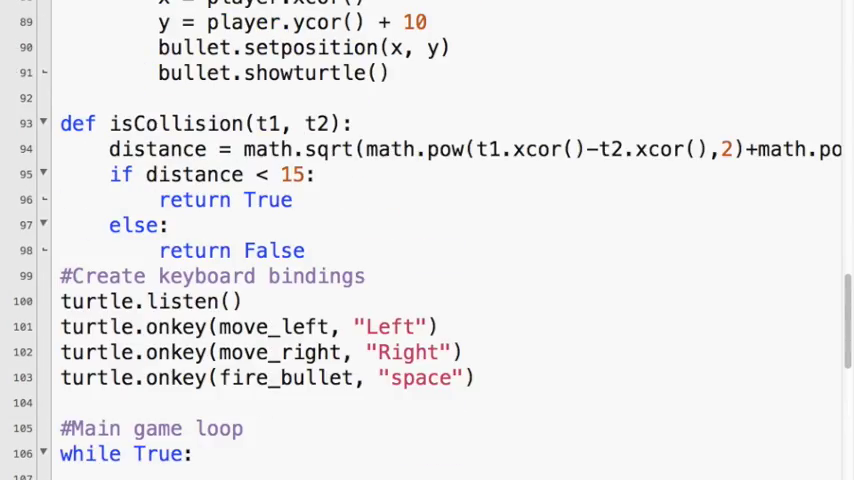
{"action": "scroll", "scroll_direction": "down", "scroll_amount": 3}
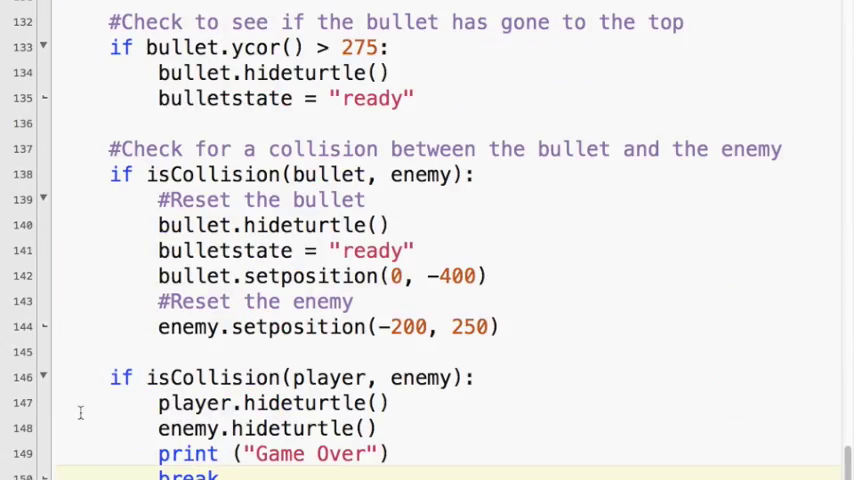
{"action": "mouse_move", "coordinate": [400, 344]}
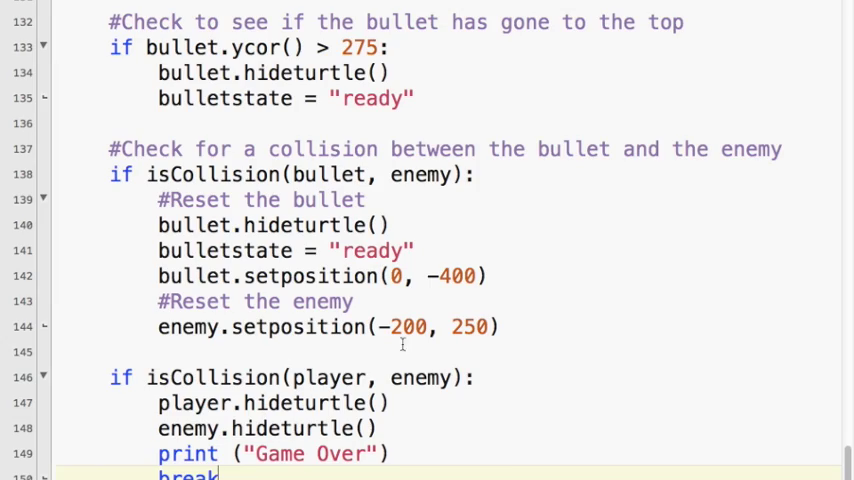
- Replace the enemy's starting y value 250 in enemy.setposition with -200
{"action": "scroll", "scroll_direction": "up", "scroll_amount": 3}
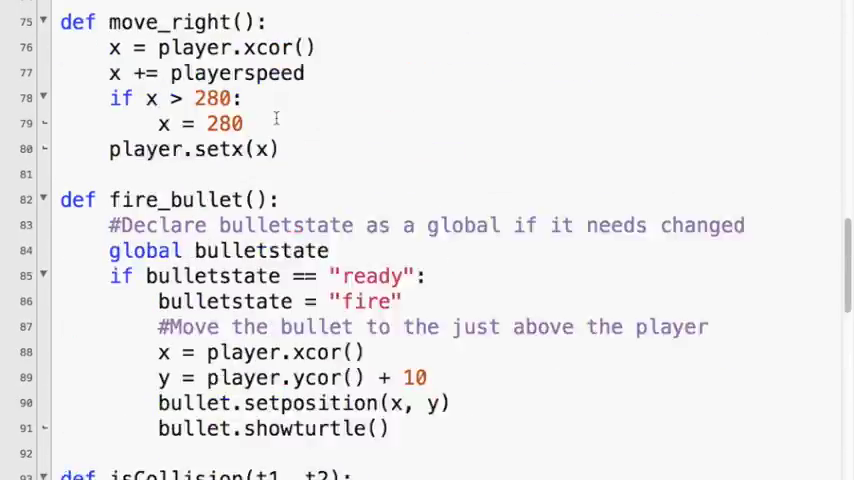
{"action": "scroll", "scroll_direction": "up", "scroll_amount": 3}
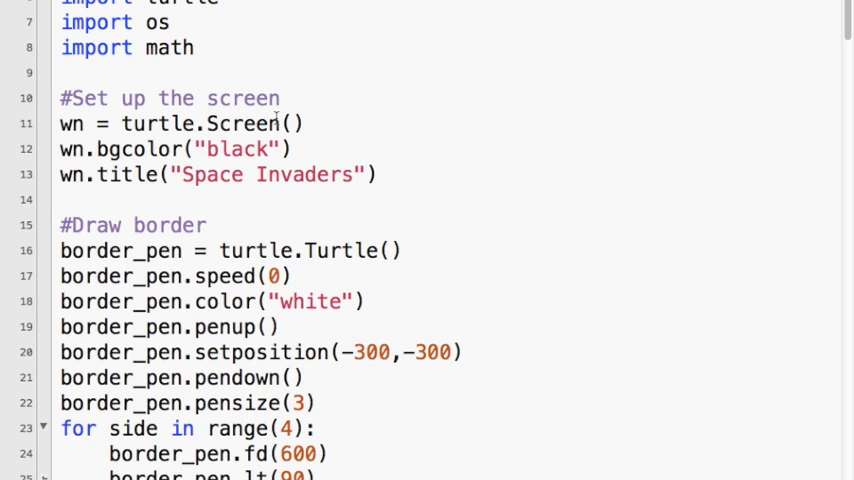
{"action": "scroll", "scroll_direction": "down", "scroll_amount": 3}
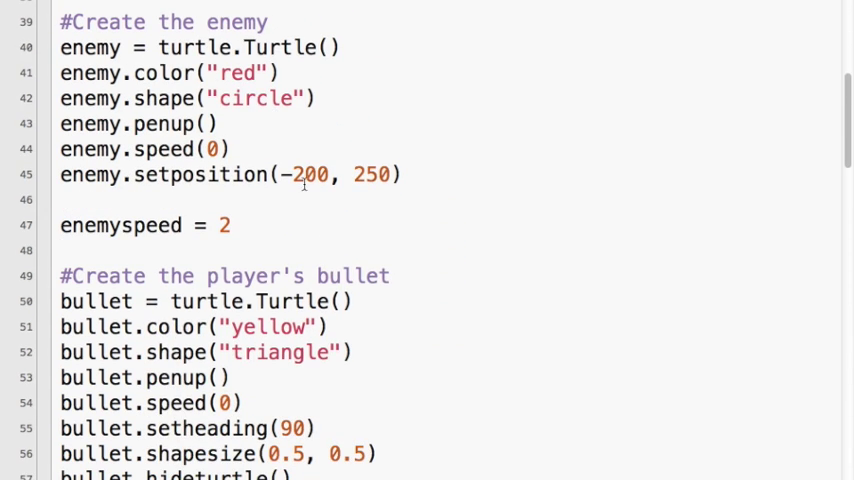
{"action": "double_click", "coordinate": [372, 174]}
{"action": "type", "text": "-"}
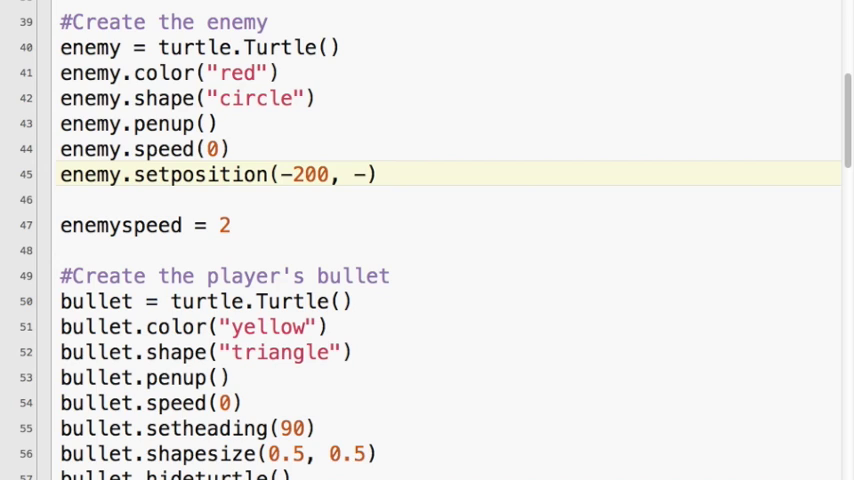
{"action": "type", "text": "2"}
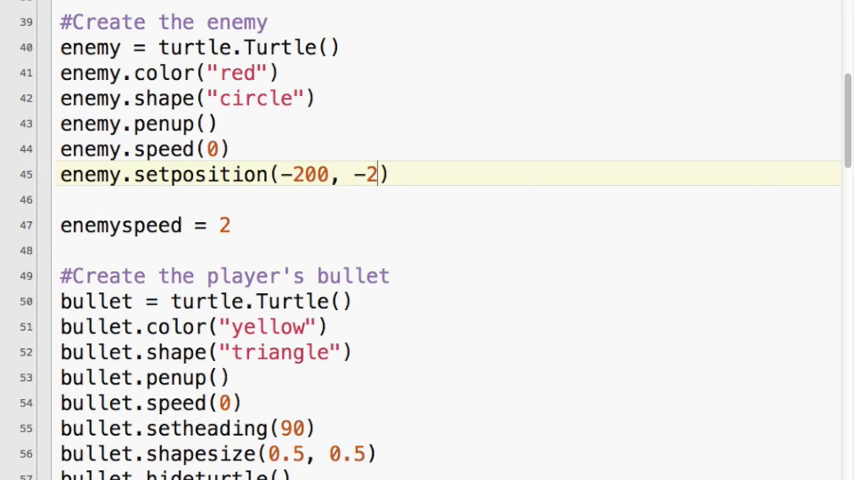
{"action": "type", "text": "00"}
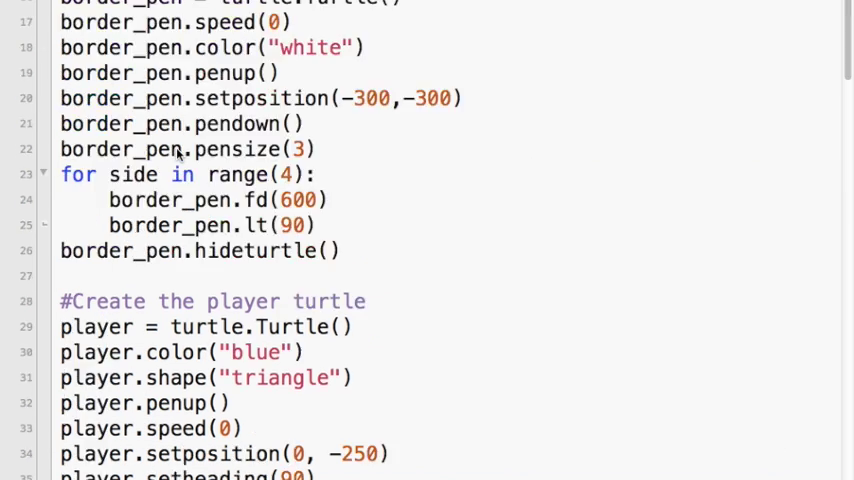
{"action": "scroll", "scroll_direction": "down", "scroll_amount": 3}
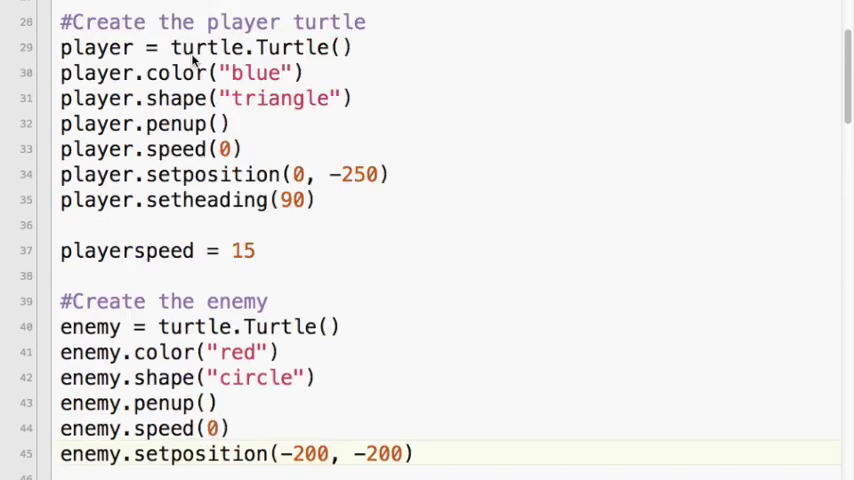
{"action": "scroll", "scroll_direction": "down", "scroll_amount": 3}
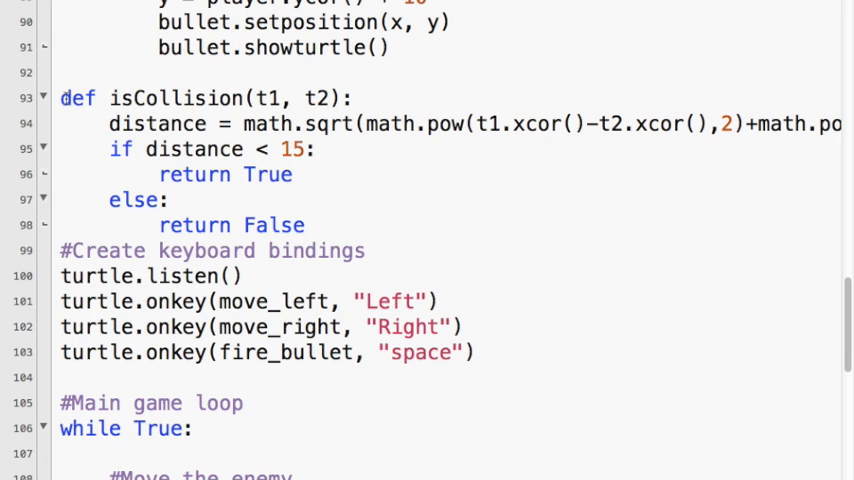
{"action": "left_click_drag", "start_coordinate": [60, 98], "coordinate": [310, 224]}
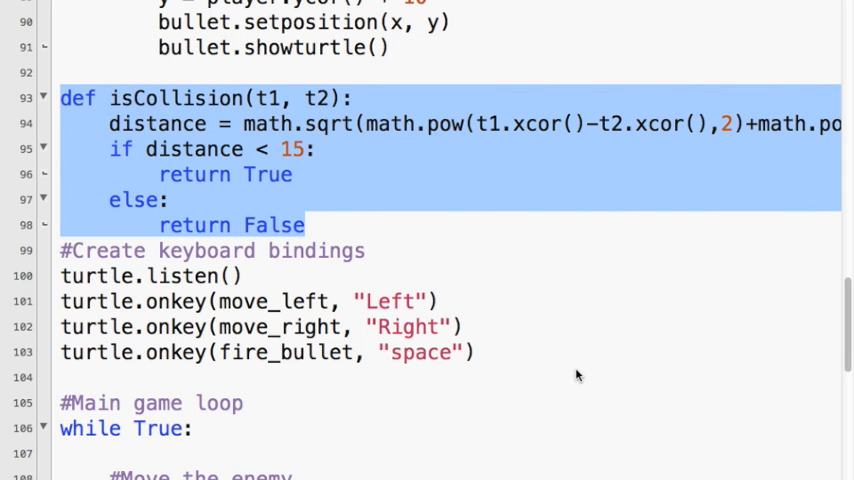
{"action": "scroll", "scroll_direction": "down", "scroll_amount": 3}
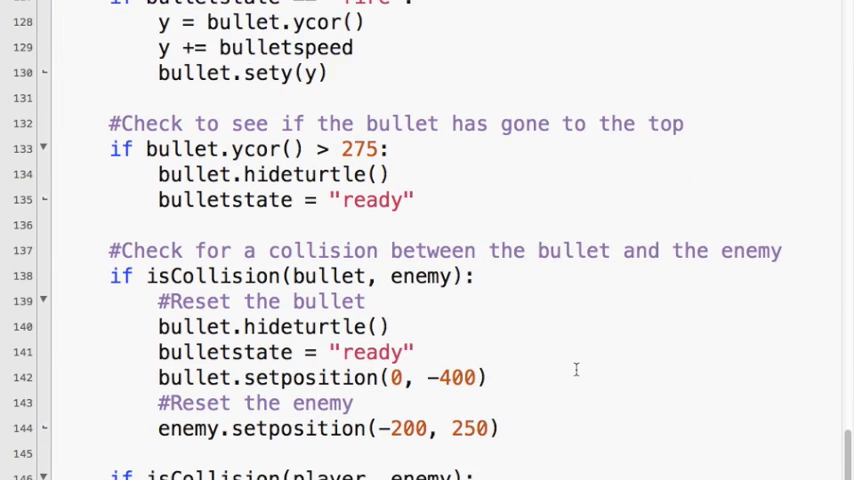
{"action": "scroll", "scroll_direction": "down", "scroll_amount": 3}
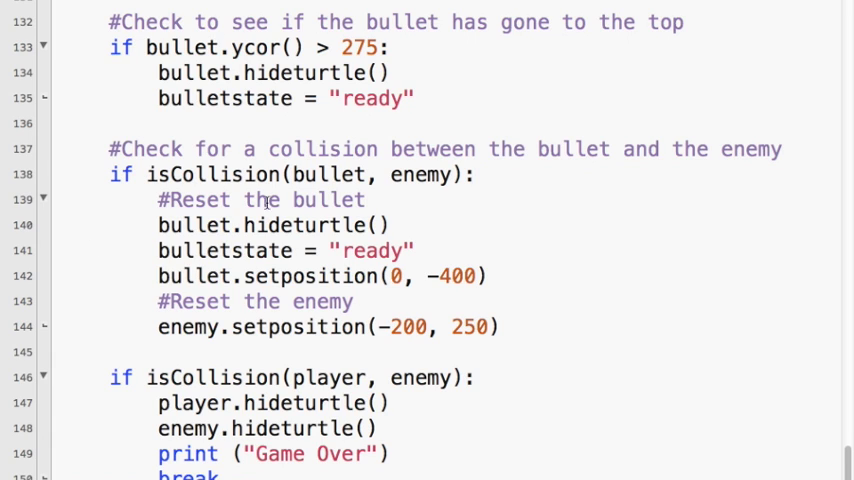
{"action": "mouse_move", "coordinate": [184, 200]}
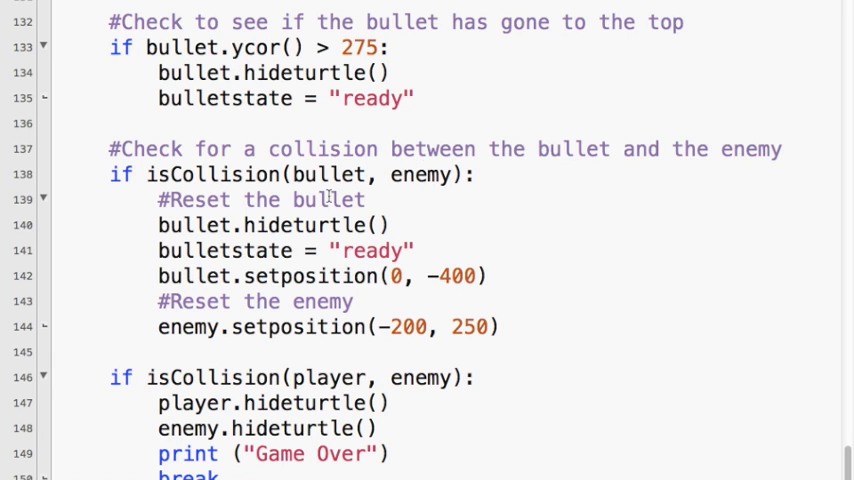
{"action": "mouse_move", "coordinate": [350, 370]}
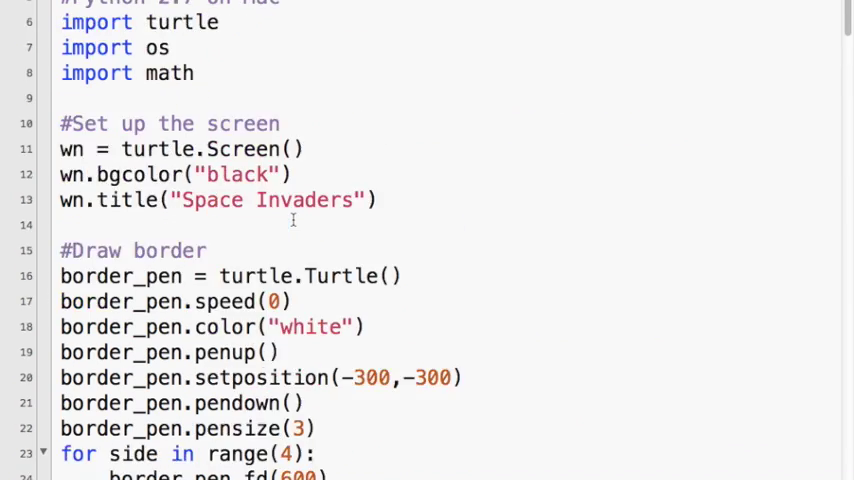
{"action": "scroll", "scroll_direction": "down", "scroll_amount": 3}
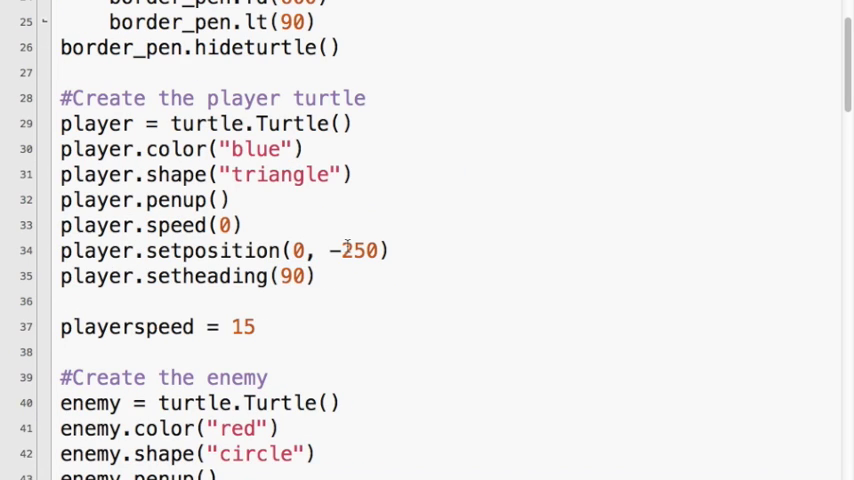
{"action": "scroll", "scroll_direction": "down", "scroll_amount": 3}
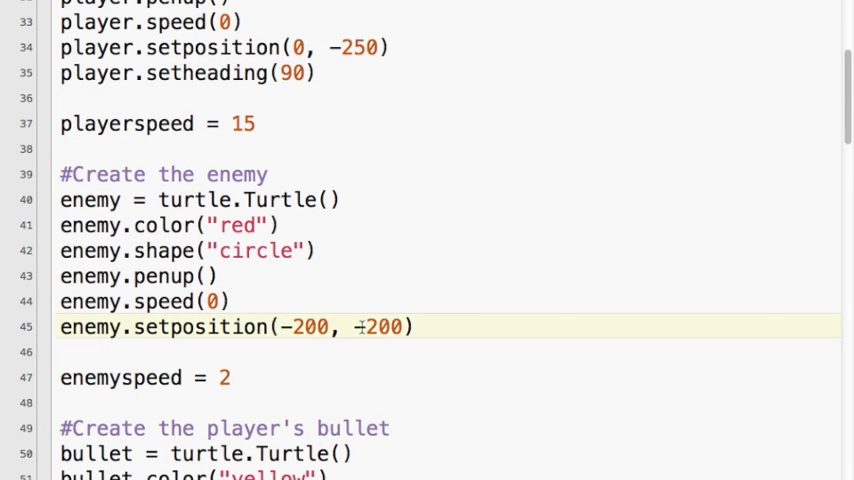